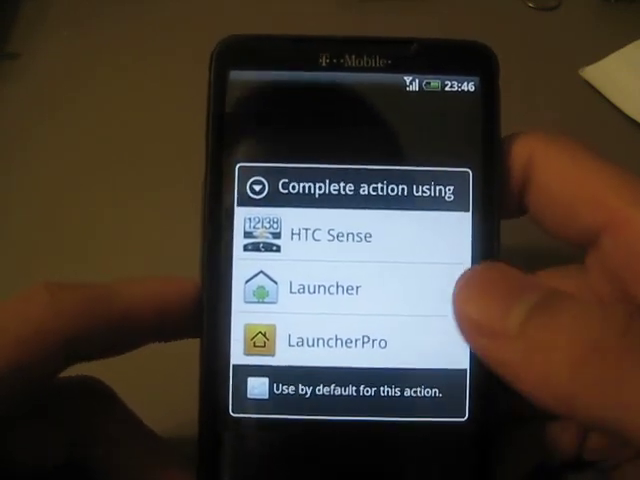
Choose HTC Sense as the home launcher in the 'Complete action using' dialog
left_click(344, 236)
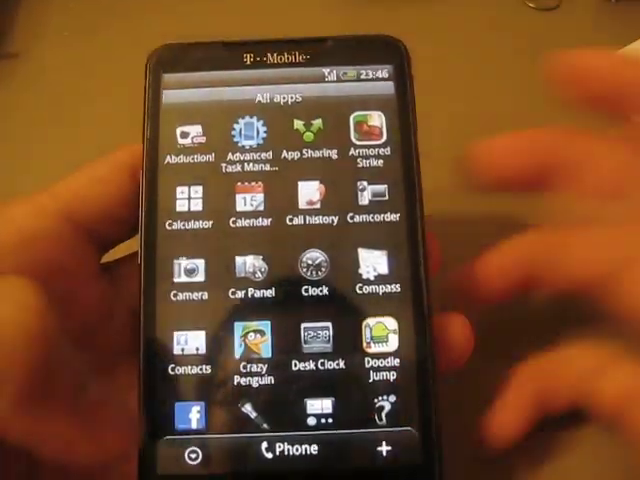
Scroll the app drawer to reach Internet and launch the browser, which reports no network connection
scroll("down", 3)
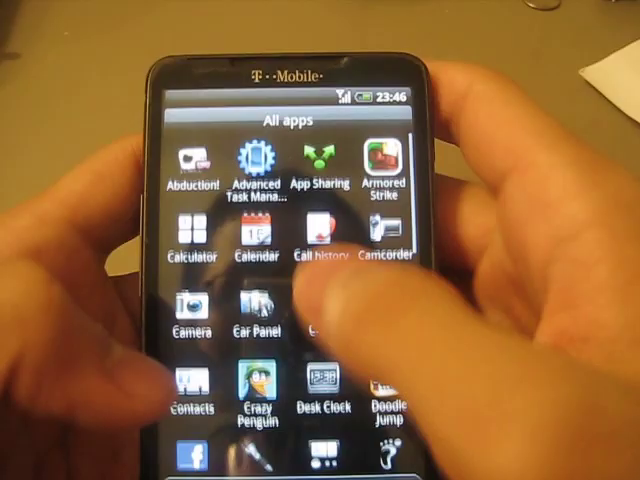
scroll("down", 3)
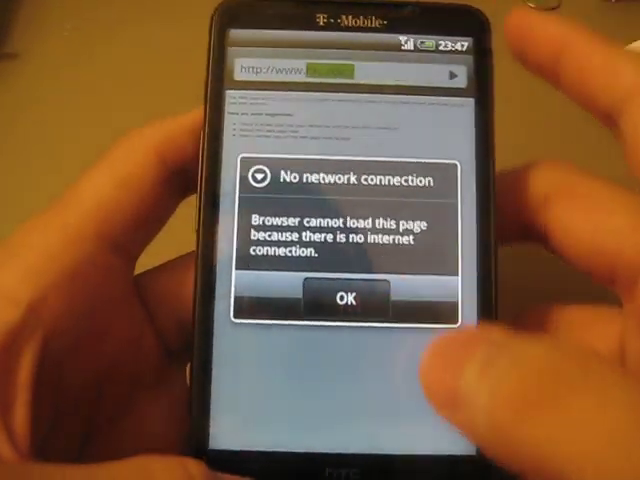
Dismiss the no-connection notice and tick Wi-Fi on under Settings > Wireless & networks
left_click(344, 298)
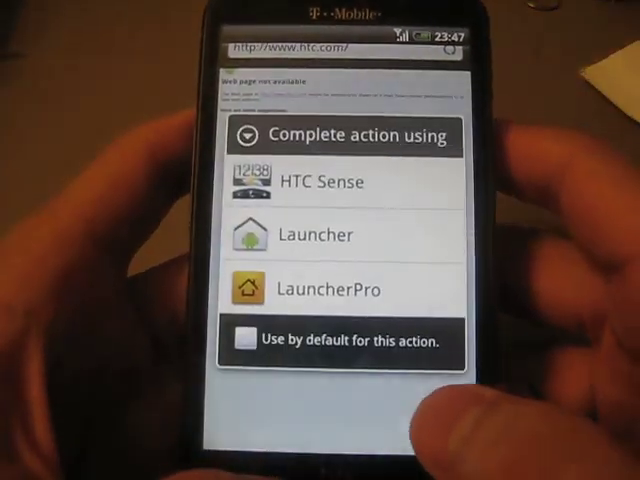
left_click(320, 182)
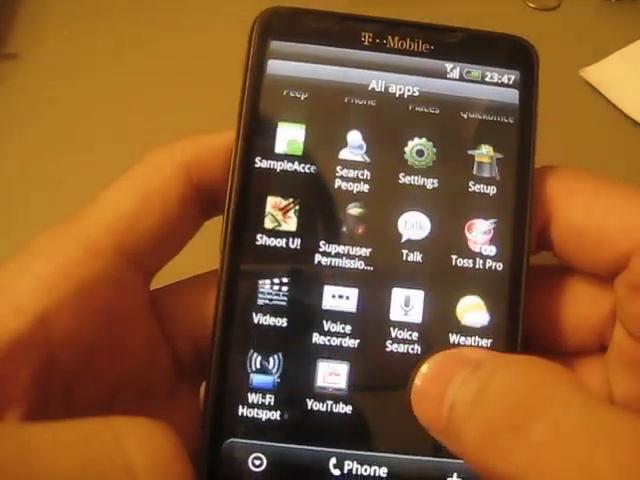
left_click(404, 164)
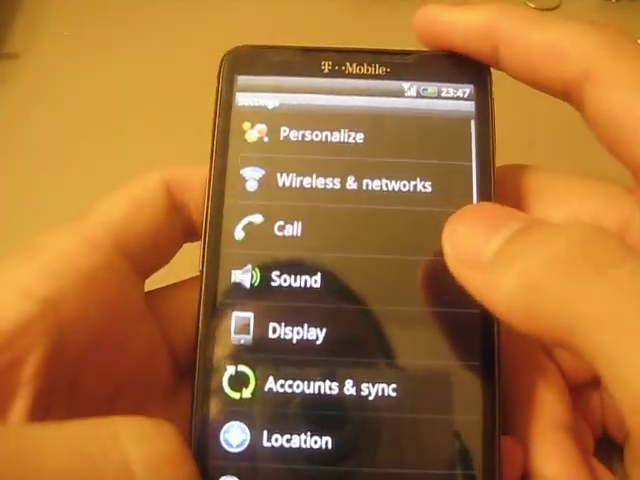
left_click(350, 184)
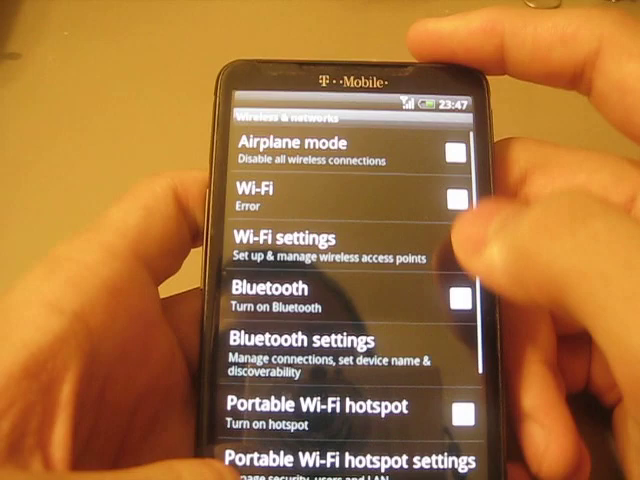
left_click(460, 196)
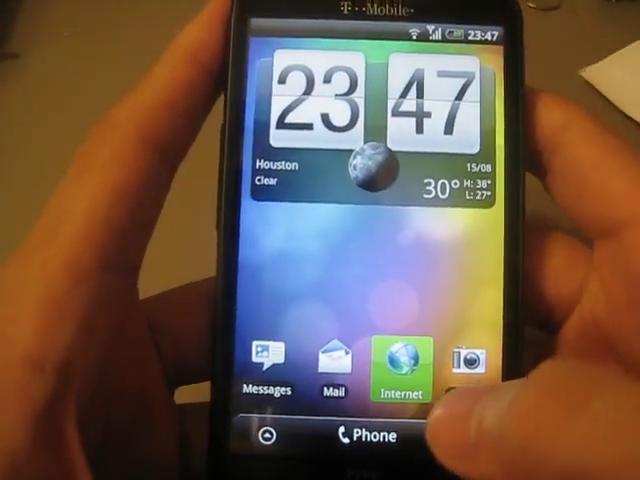
left_click(400, 364)
type("http://www.mini")
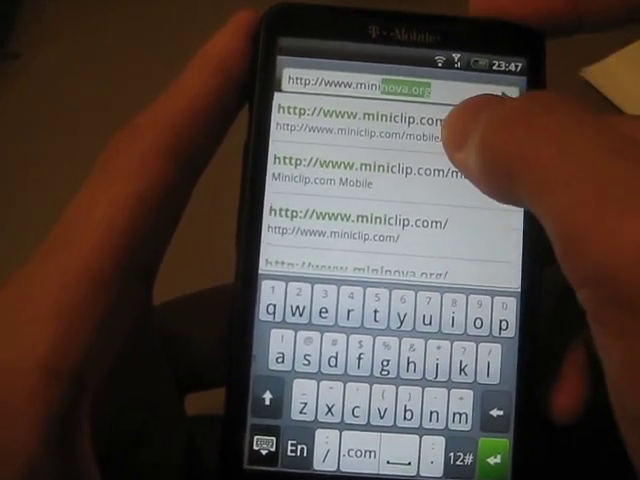
left_click(380, 120)
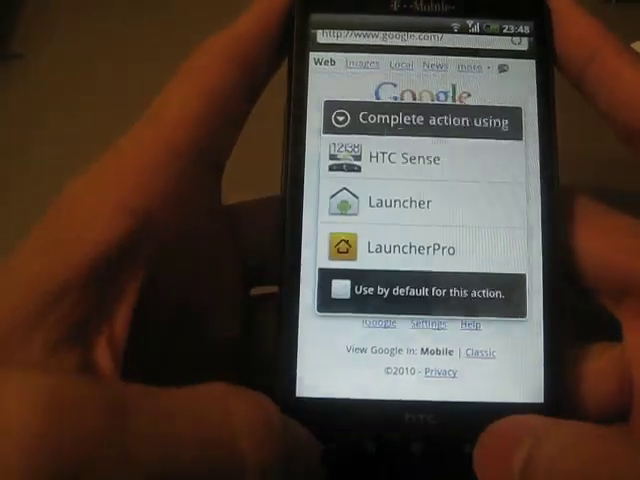
Switch home to Launcher and scroll its app drawer toward App Sharing
left_click(404, 160)
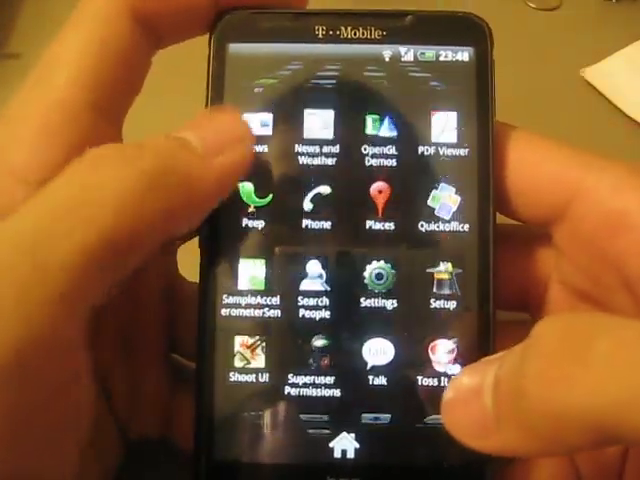
scroll("up", 3)
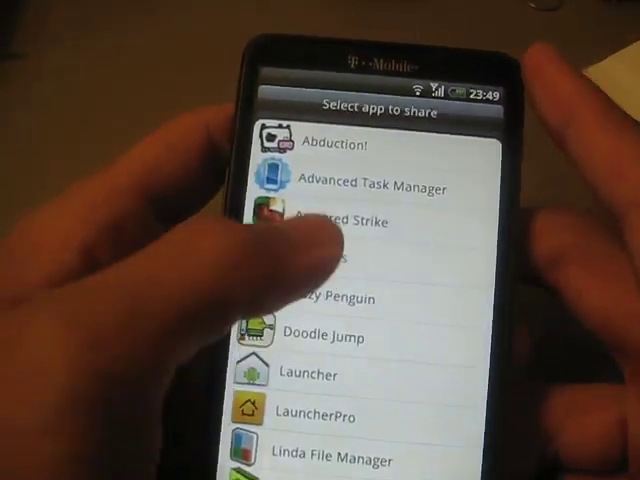
Launch Doodle Jump from the app drawer and start a game from its title menu
scroll("down", 3)
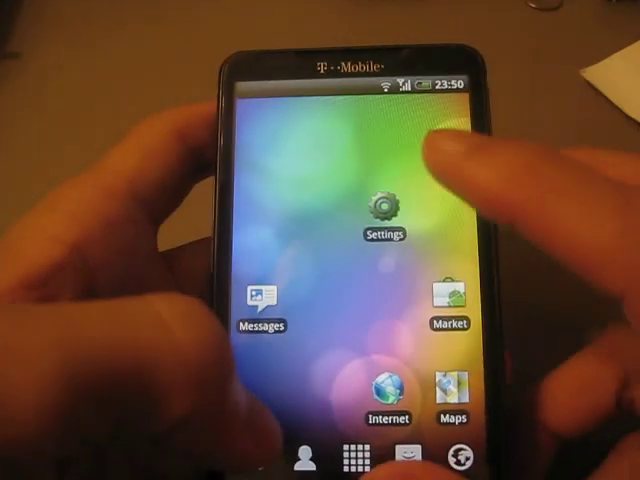
left_click(348, 458)
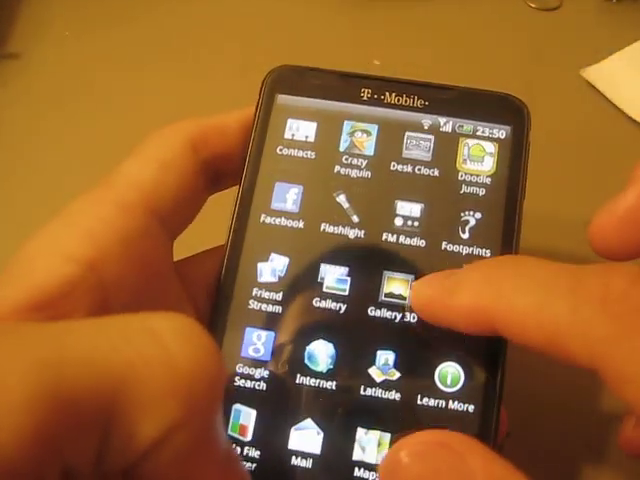
left_click(480, 164)
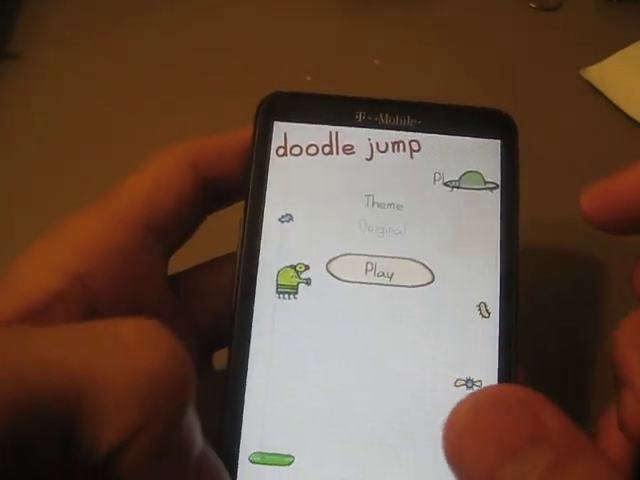
left_click(384, 274)
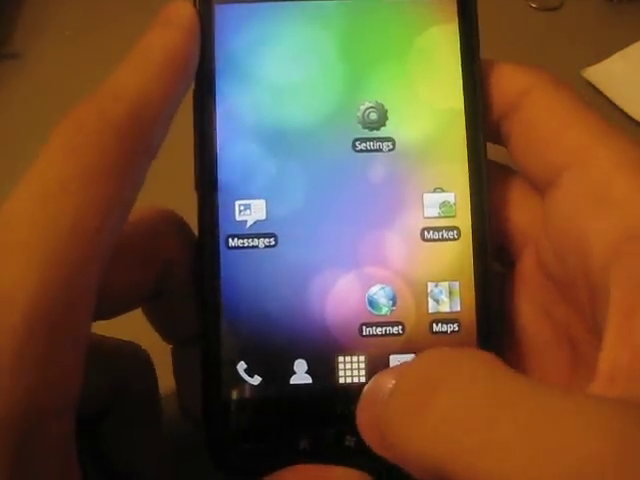
Bring up the app drawer and scroll through apps from Abduction! to Navigation
left_click(350, 368)
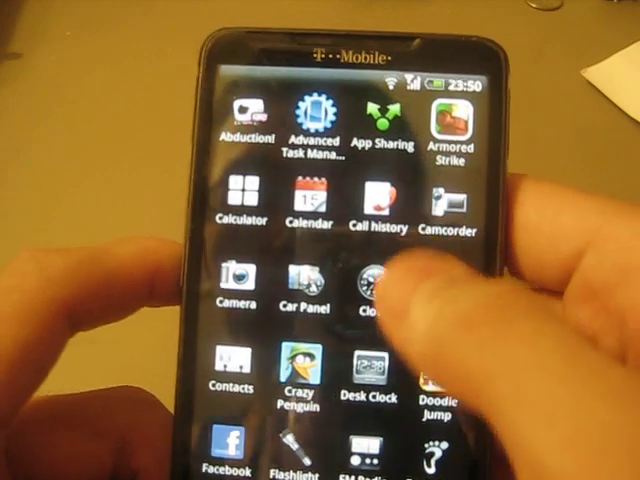
scroll("down", 3)
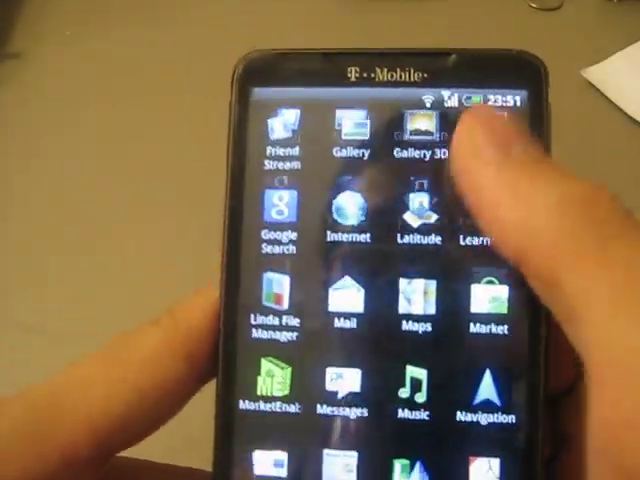
View About phone in Settings, then return to the settings list
scroll("down", 3)
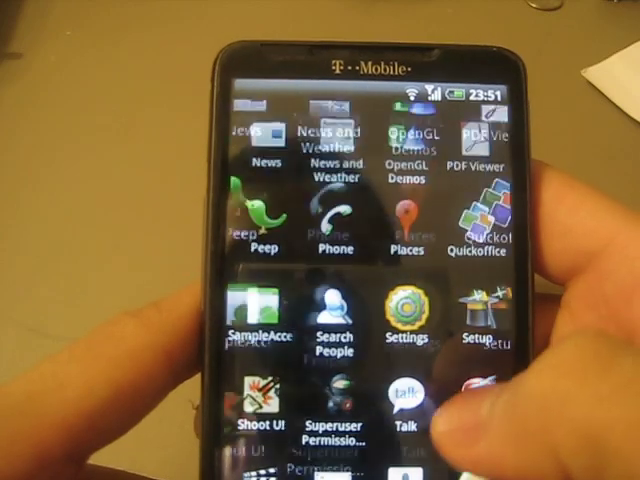
left_click(404, 320)
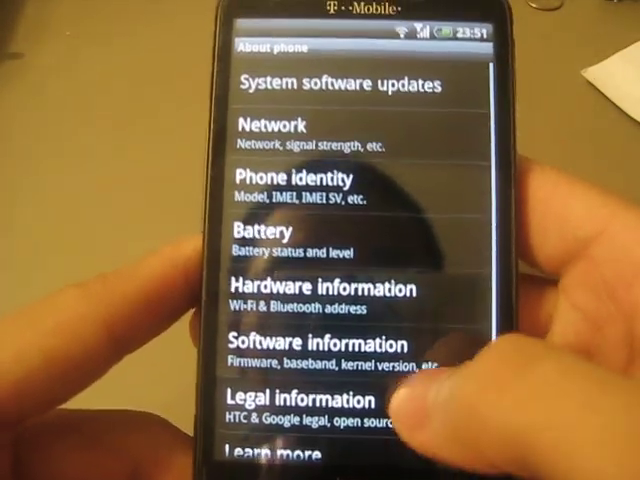
left_click(320, 342)
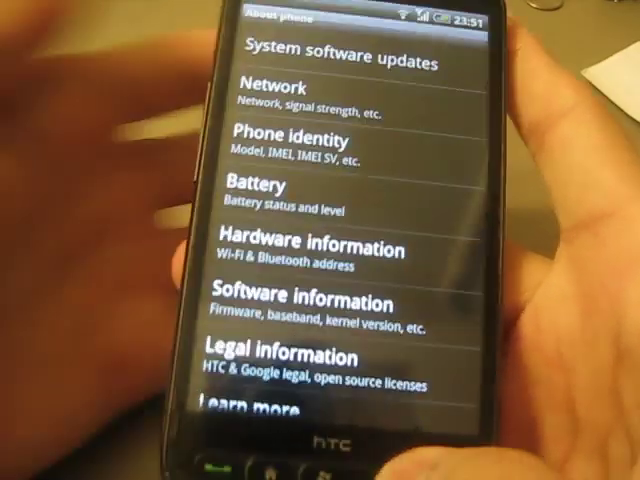
key("back")
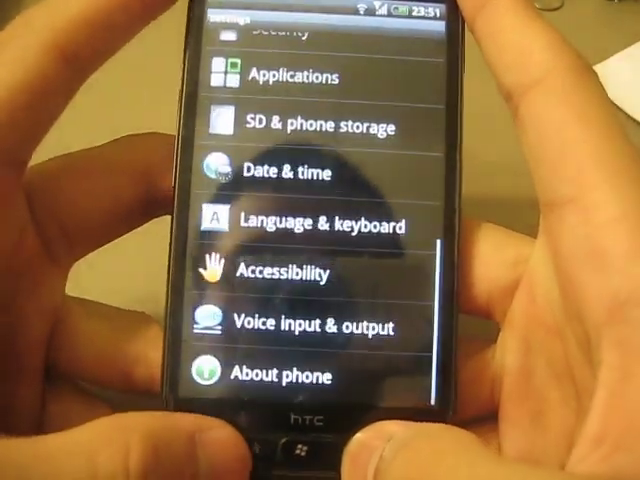
View the SD card and internal phone storage totals
scroll("up", 3)
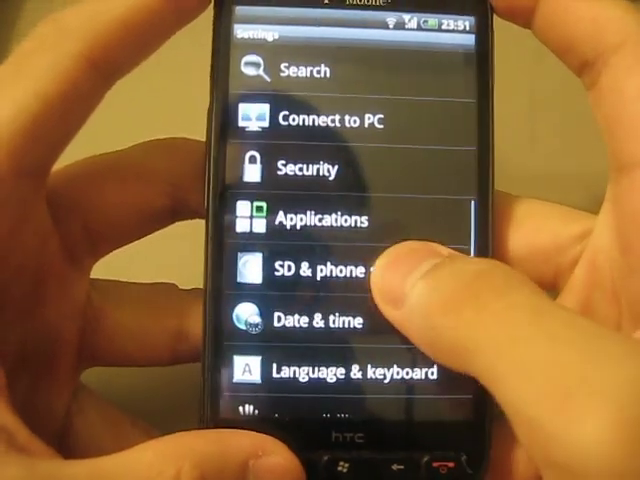
left_click(320, 270)
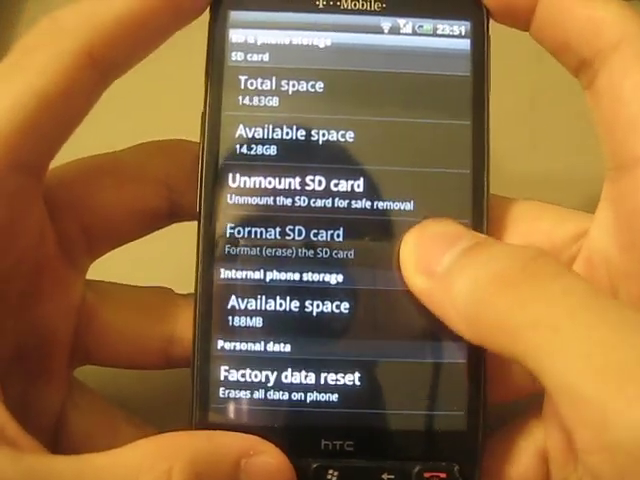